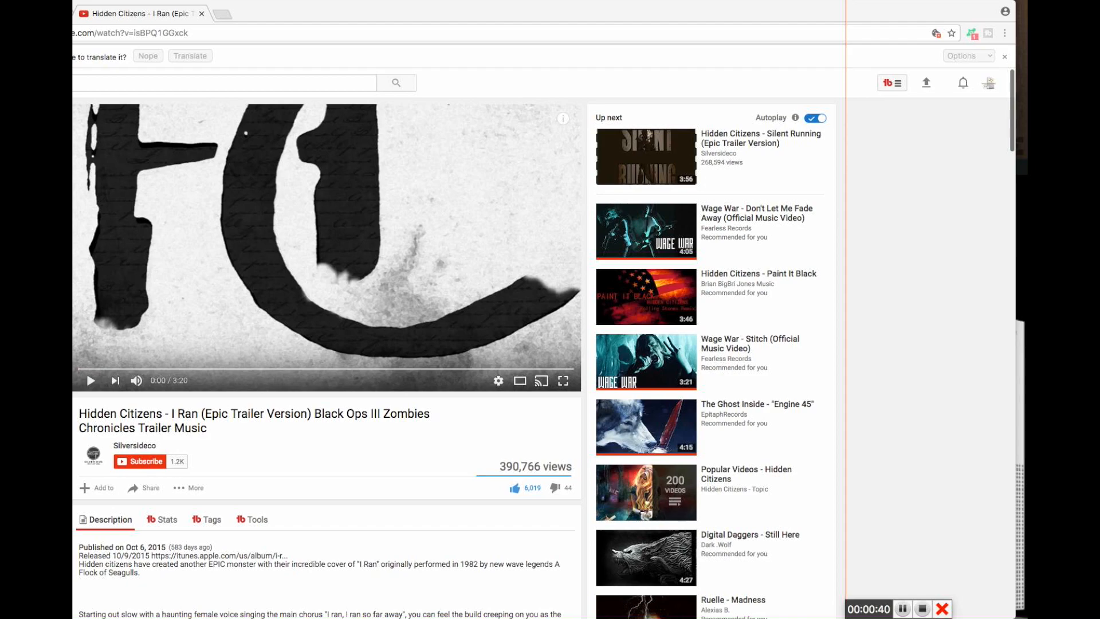
scroll(down, 3)
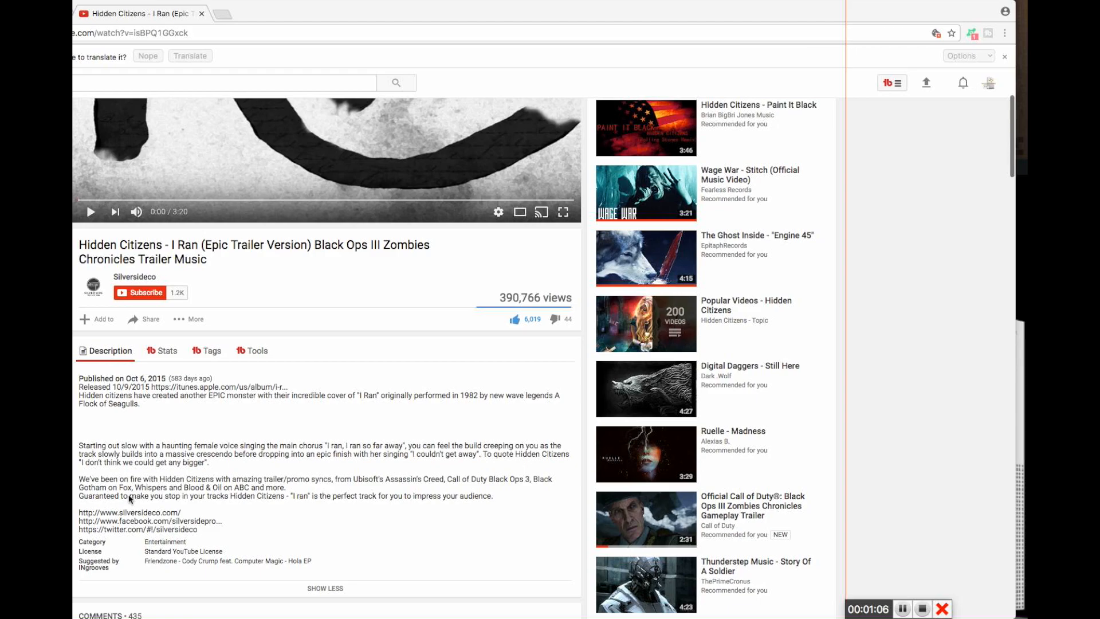
mouse_move(105, 462)
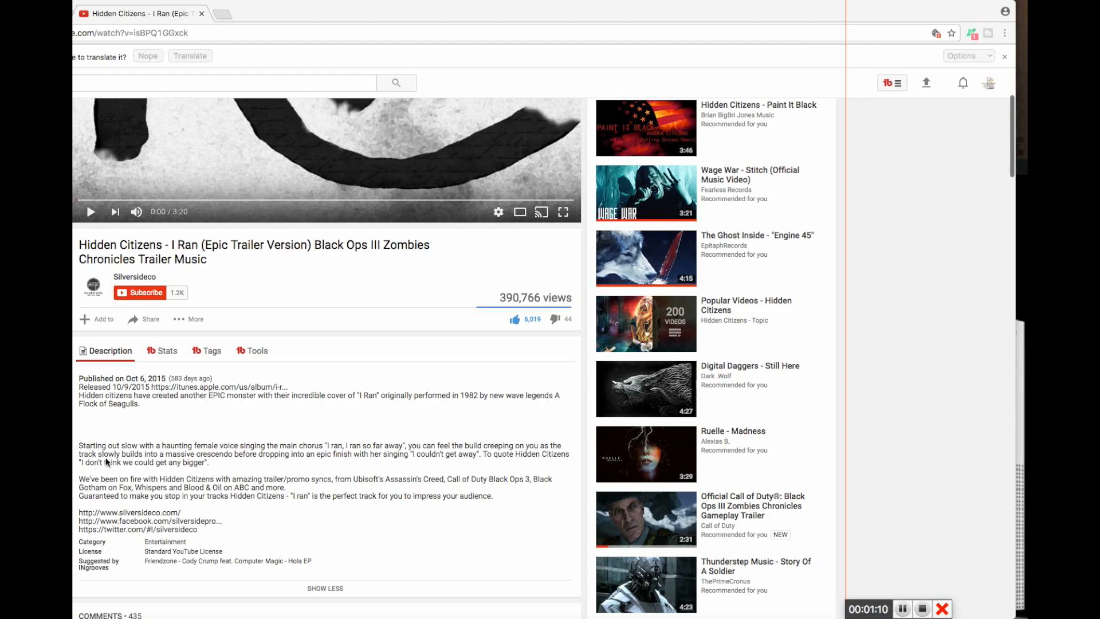
scroll(up, 3)
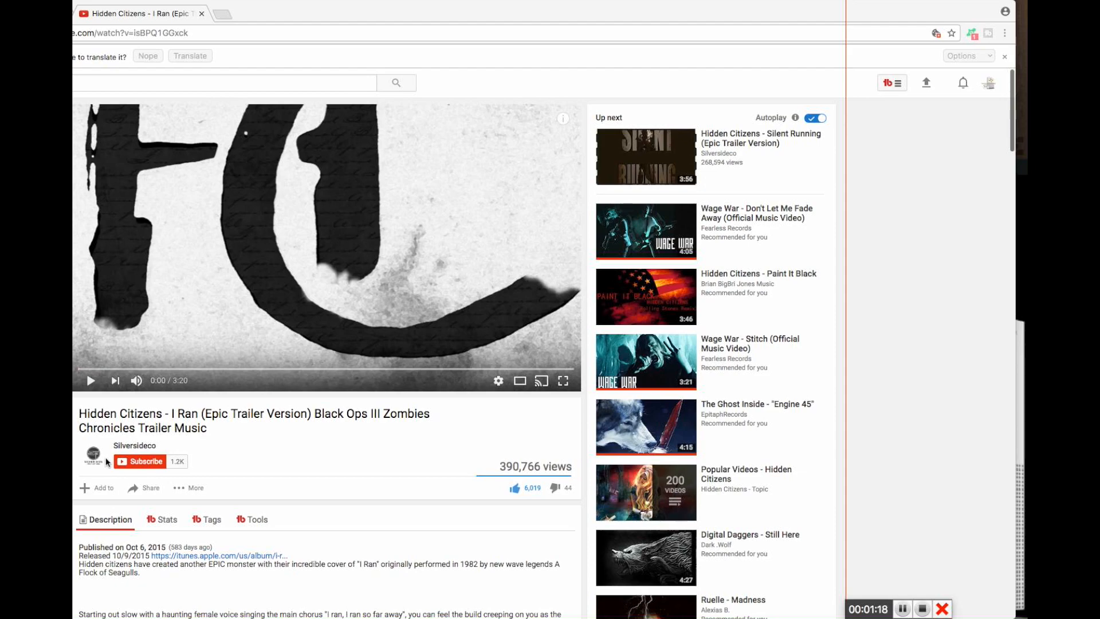
scroll(down, 3)
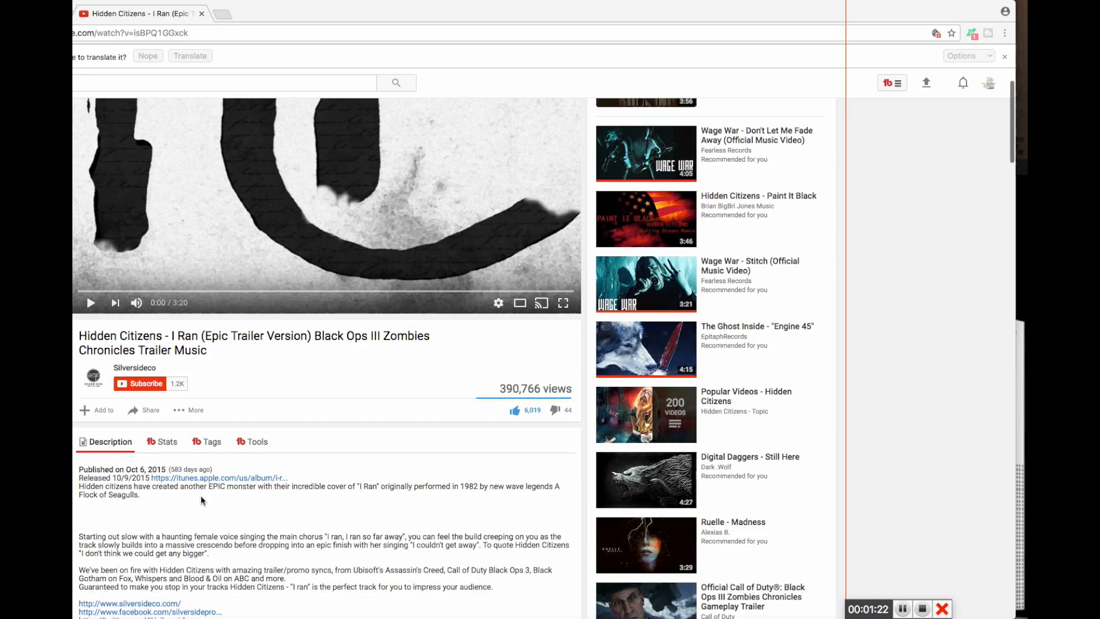
scroll(down, 3)
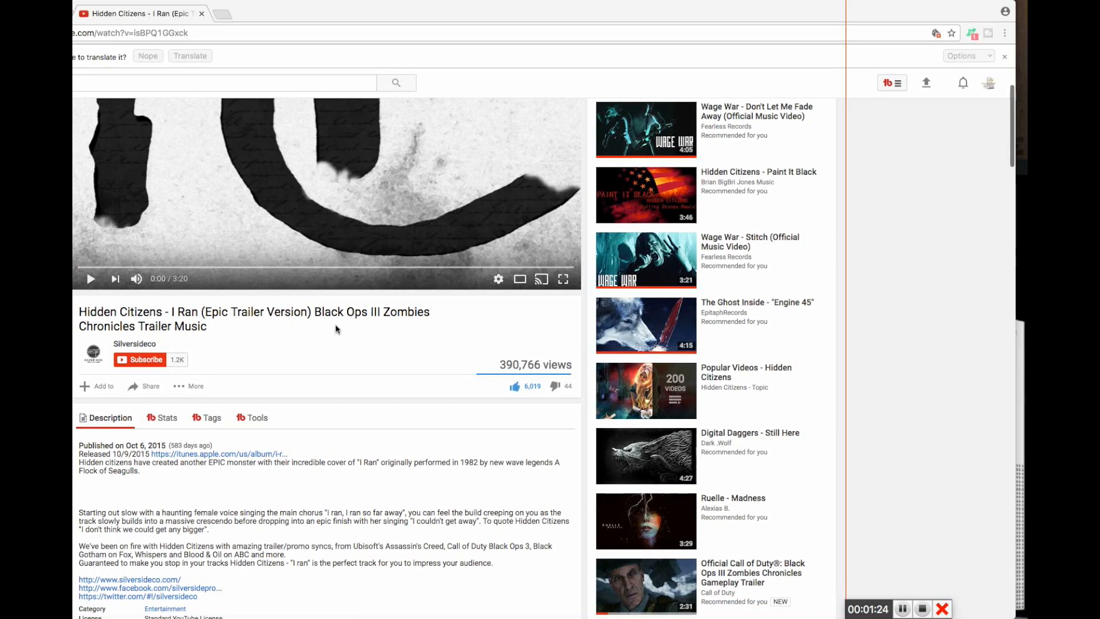
mouse_move(104, 462)
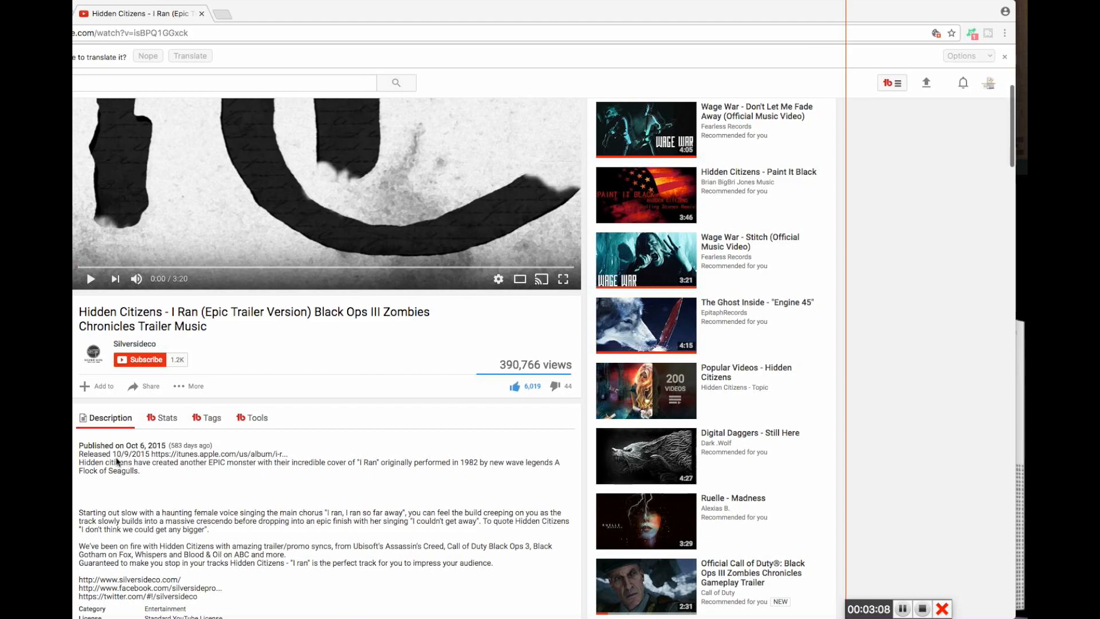
scroll(down, 3)
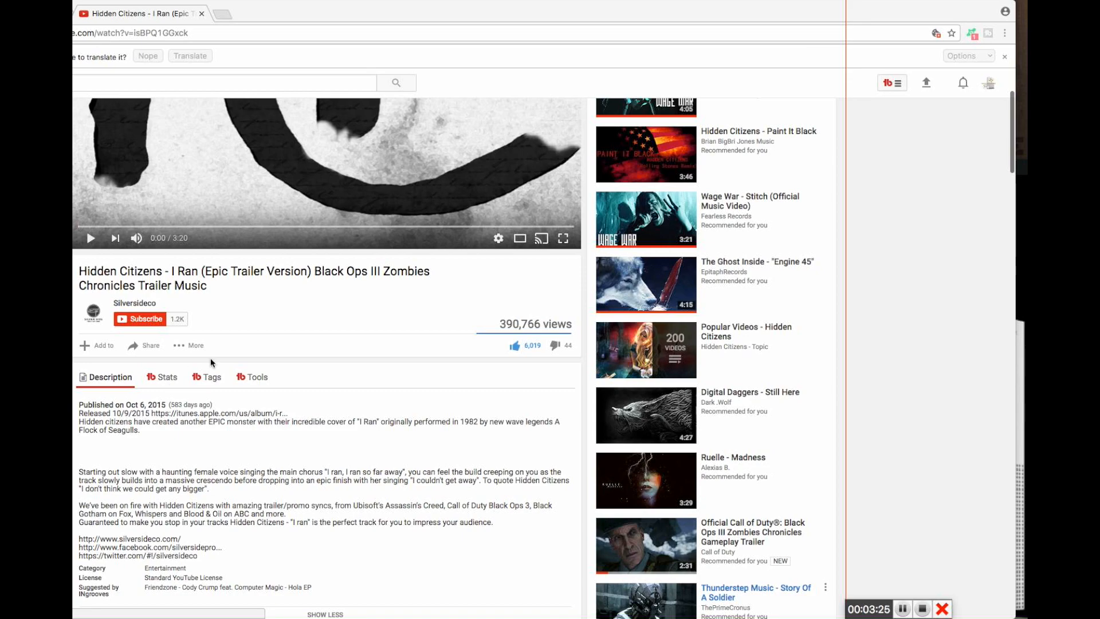
mouse_move(152, 417)
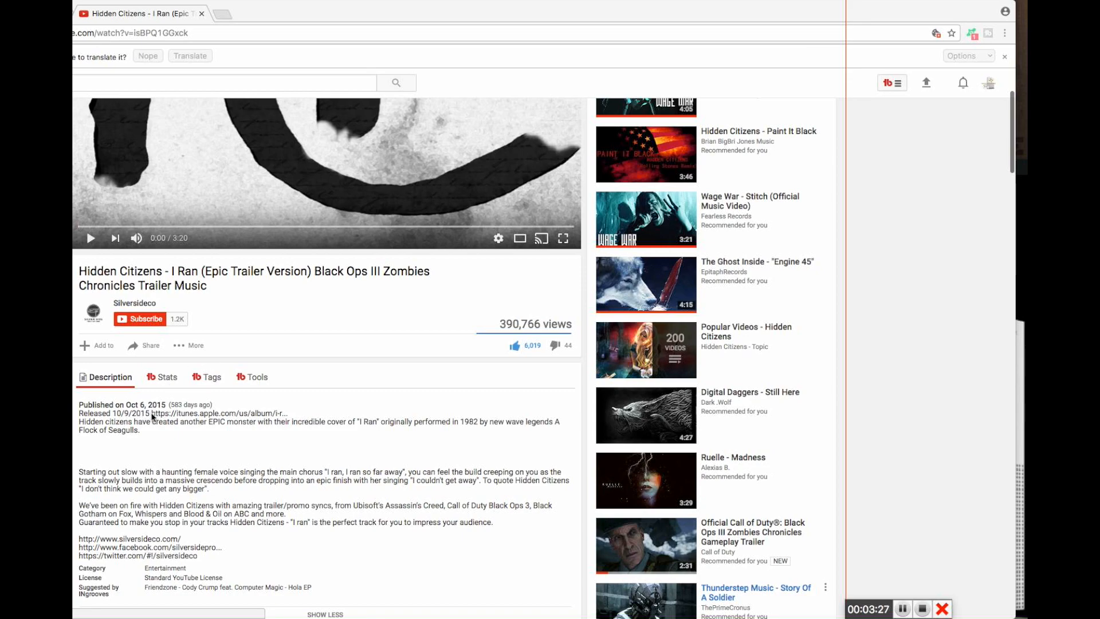
mouse_move(395, 283)
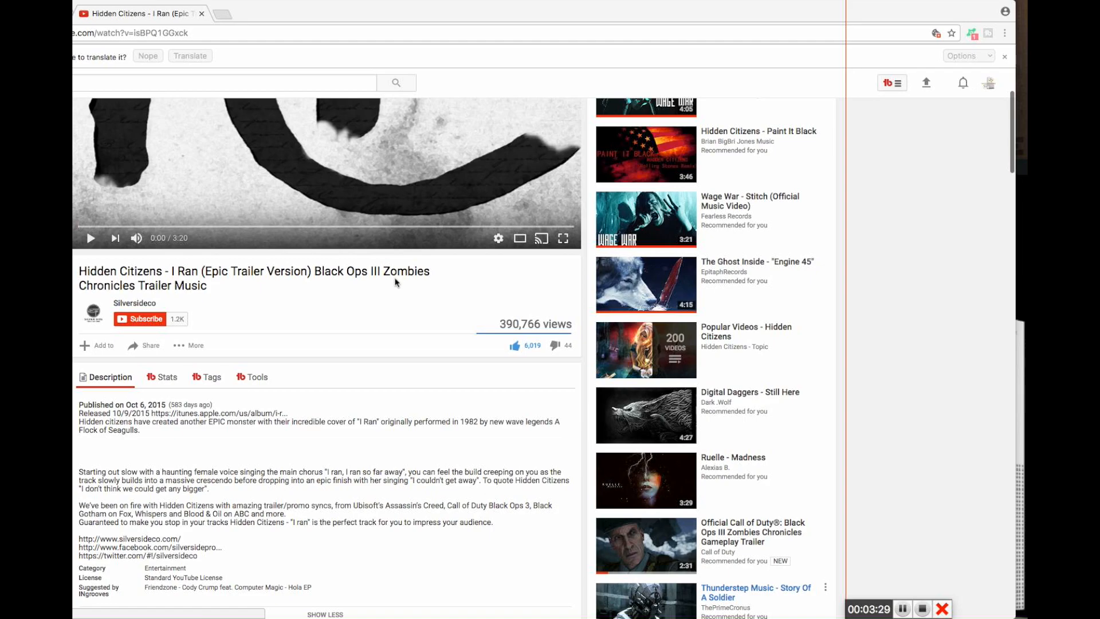
mouse_move(189, 451)
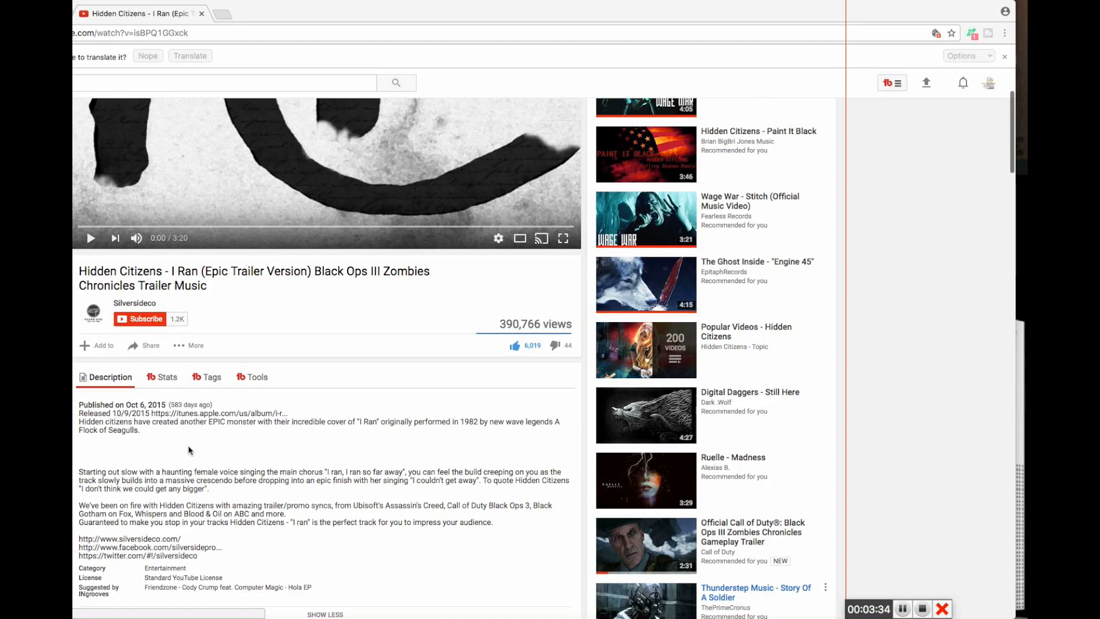